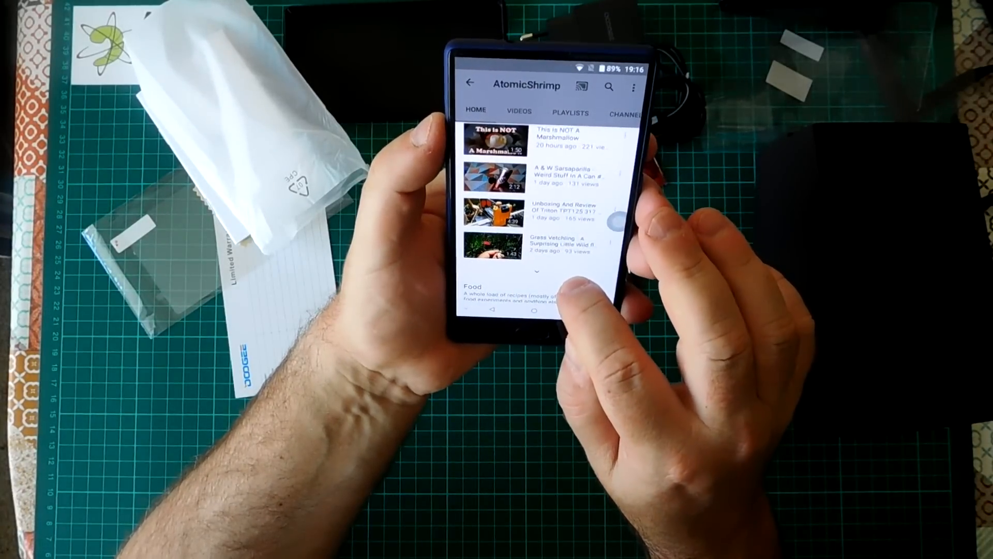
Step: Scroll to Projects & Craft and start the second video with the glowing blue logo thumbnail
scroll(down, 3)
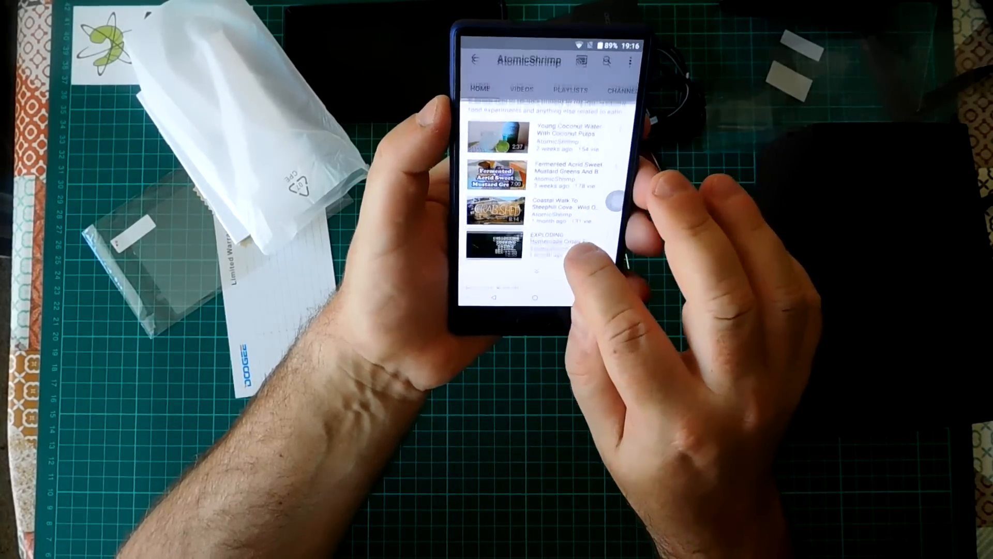
scroll(up, 3)
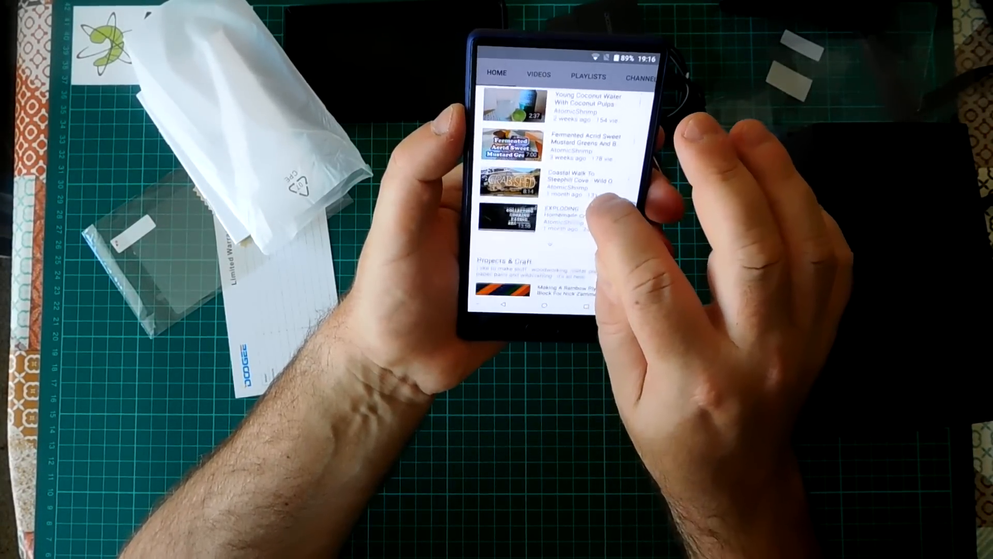
scroll(down, 3)
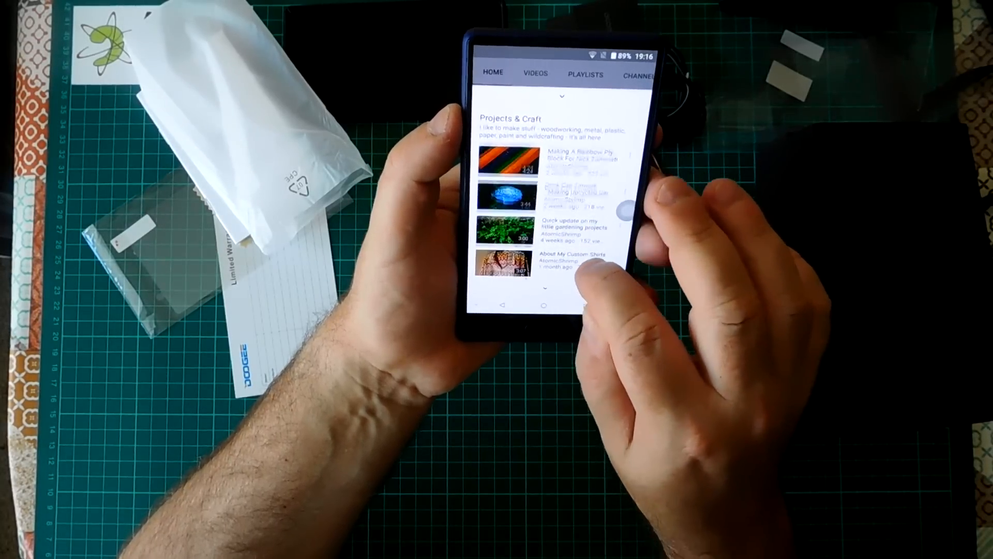
click(510, 193)
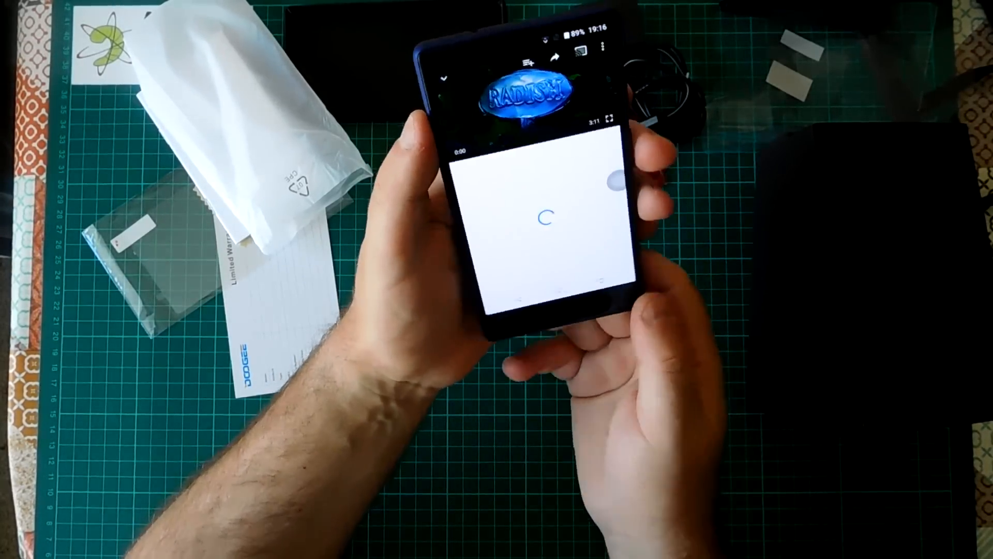